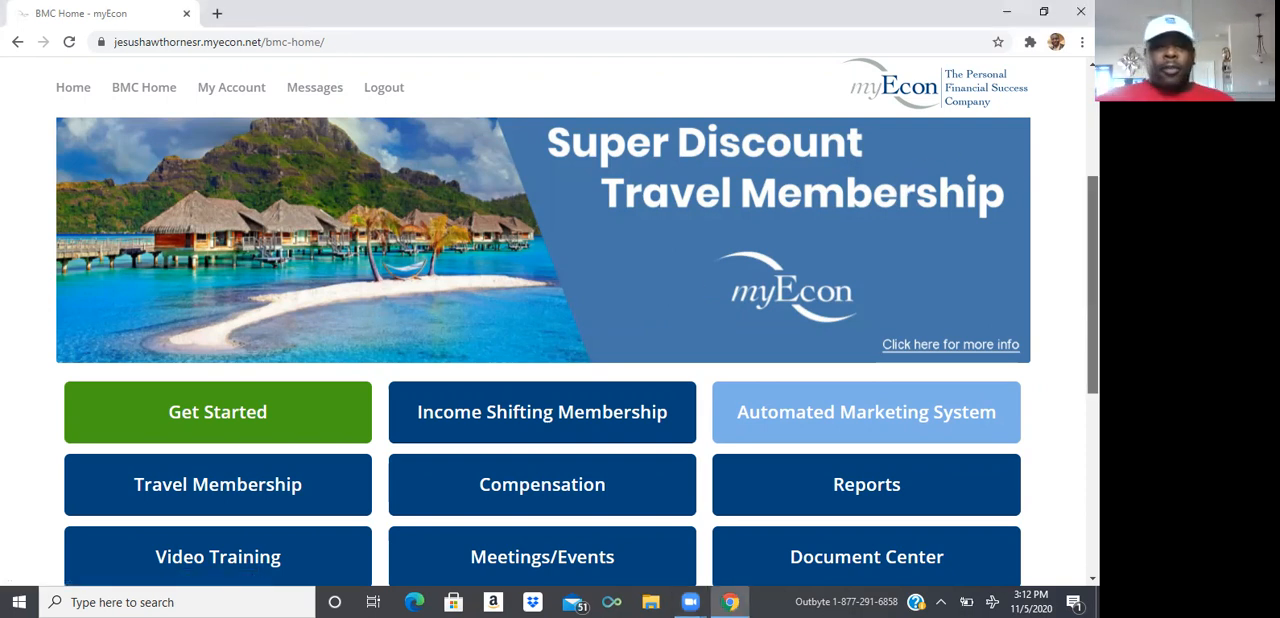
Open the Tools page from the BMC Home page to list CashFlow Strategist, Calculators and Cashflow Success
scroll(down, 3)
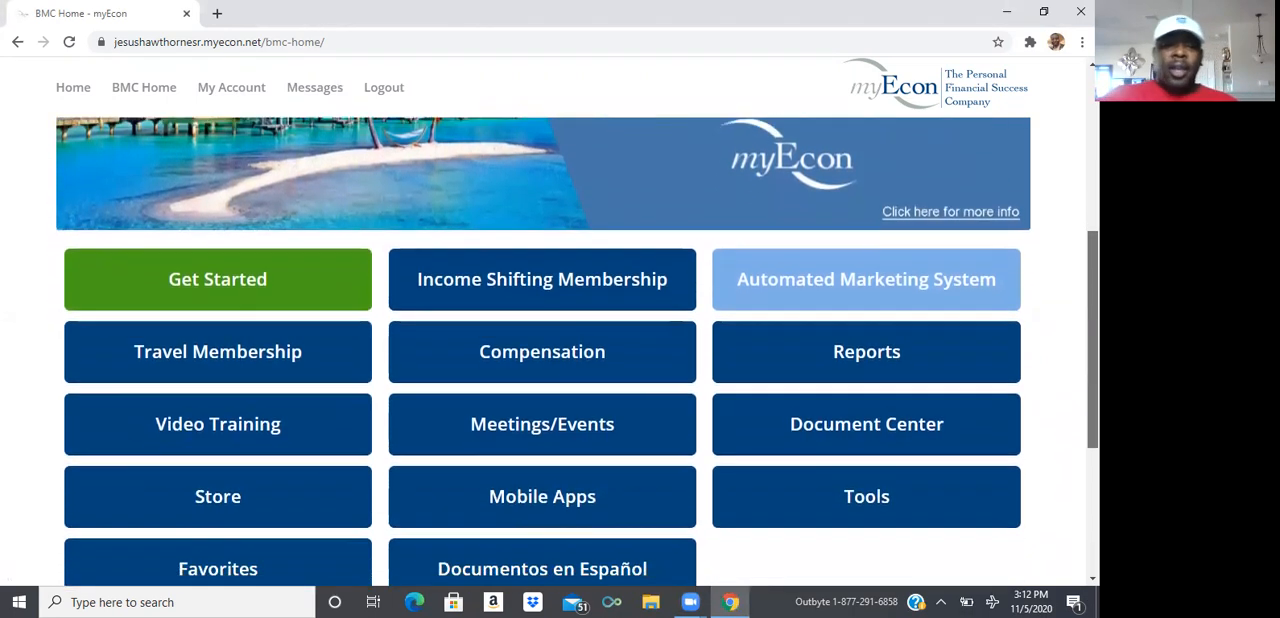
scroll(down, 3)
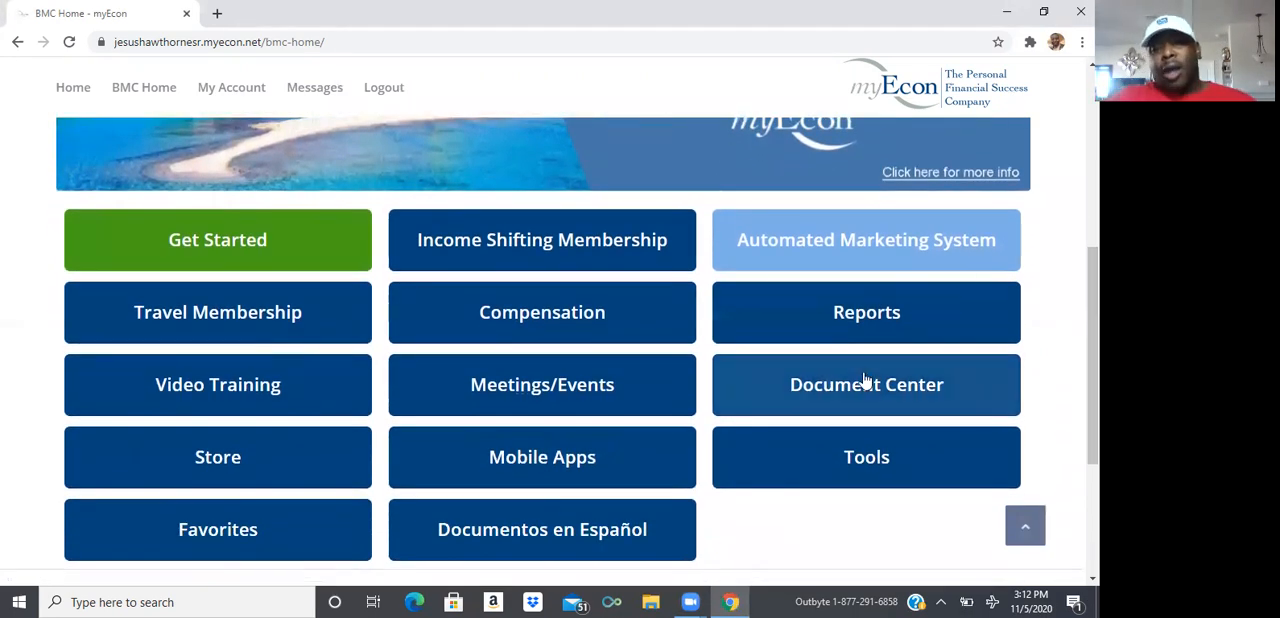
mouse_move(857, 458)
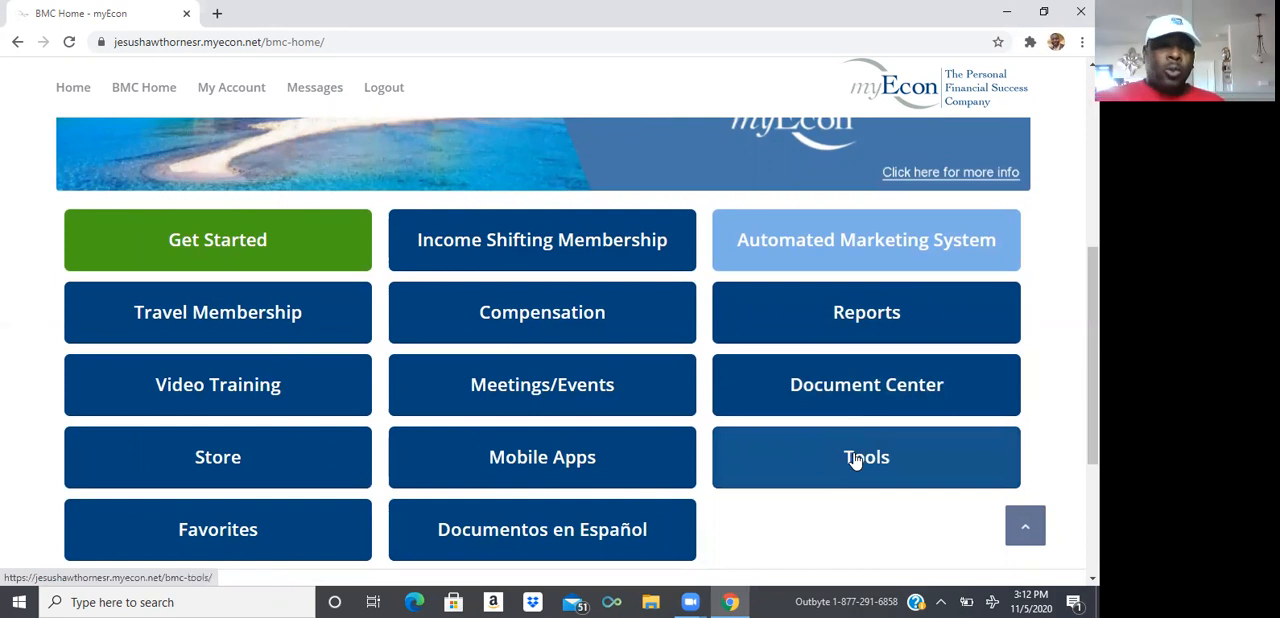
click(866, 457)
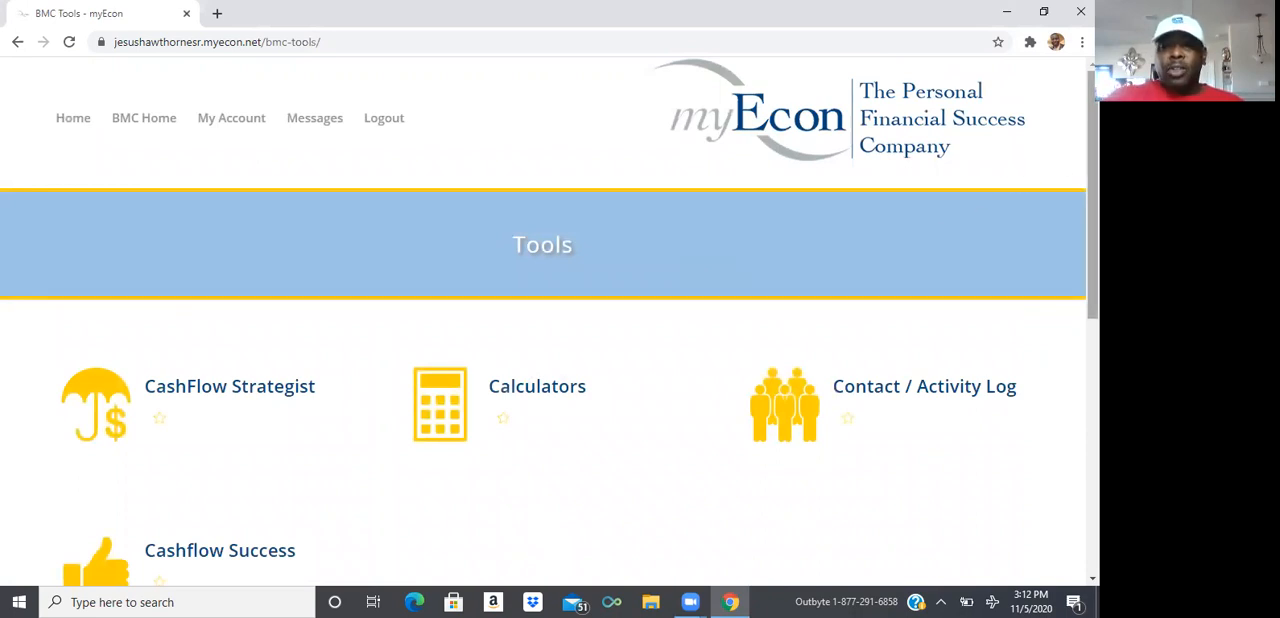
scroll(down, 3)
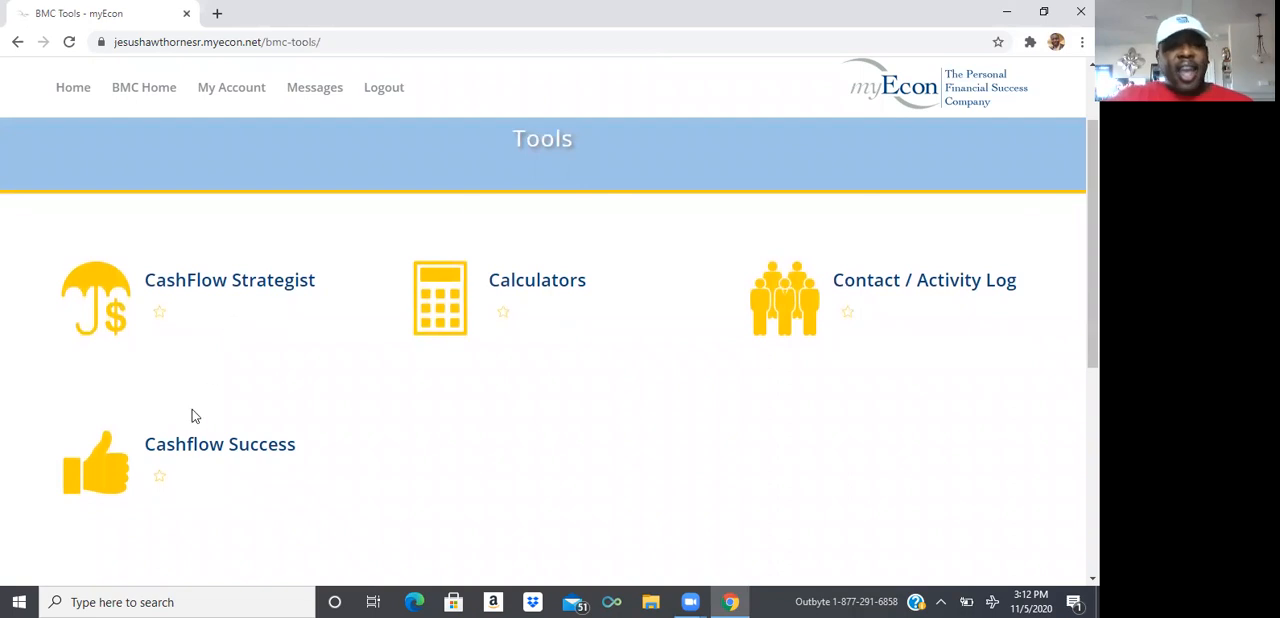
mouse_move(182, 440)
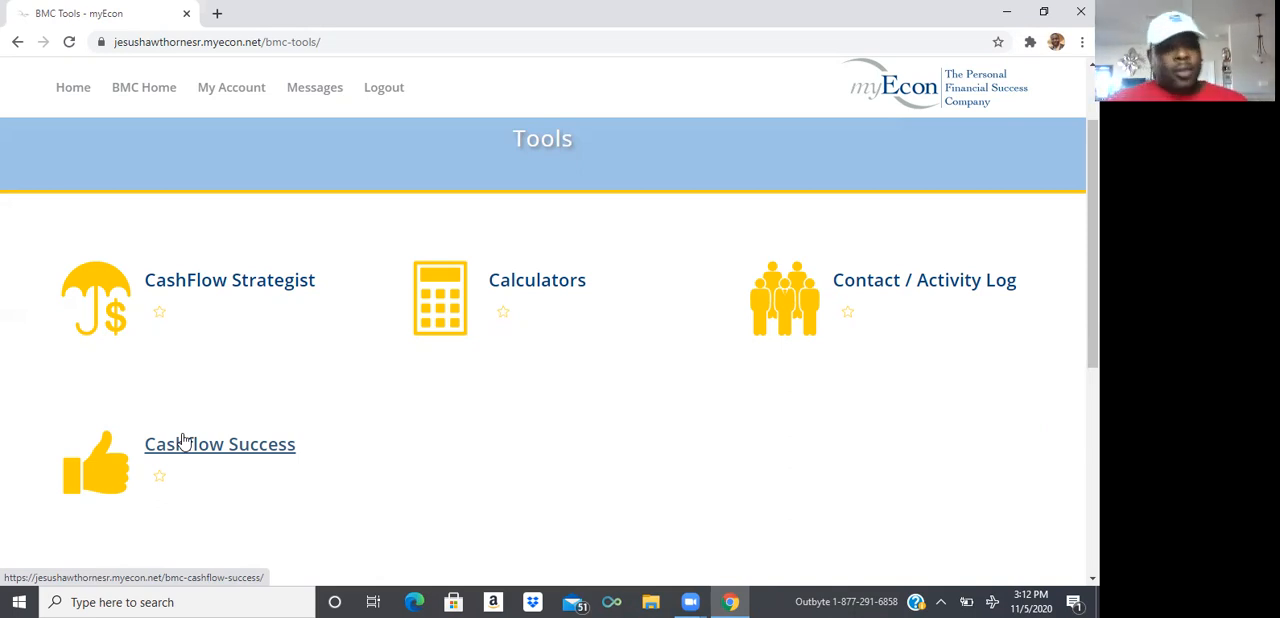
Open Cashflow Success and scroll to the $181,702.34 total as of 1/11/20
click(219, 444)
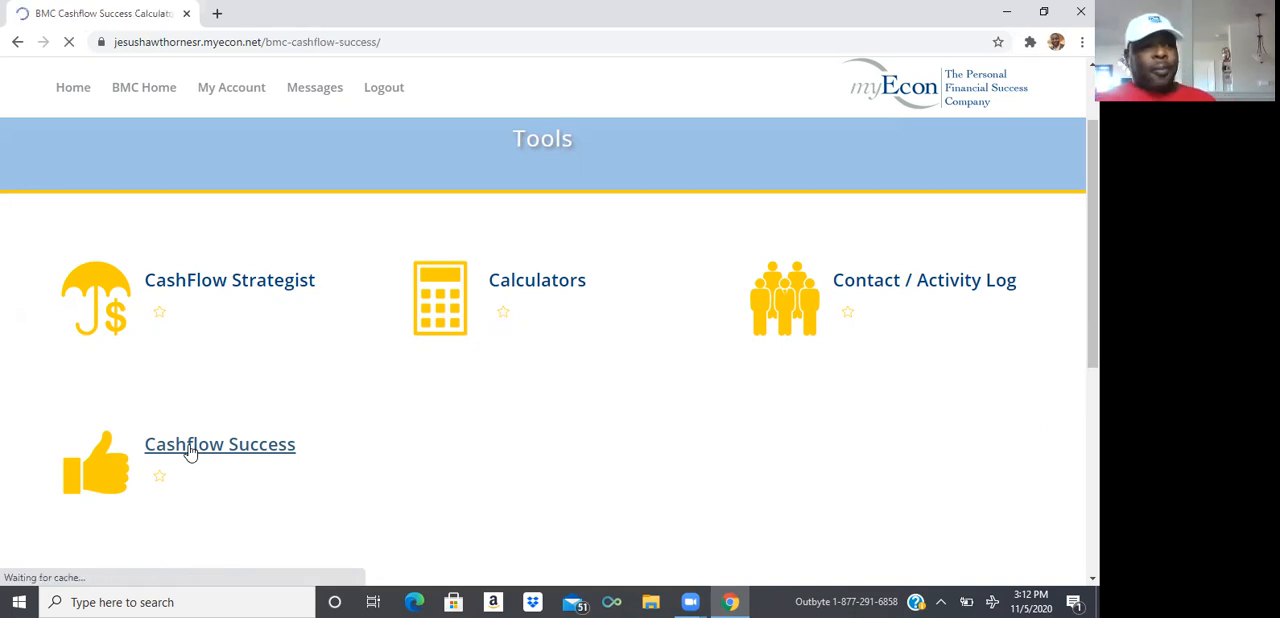
click(219, 444)
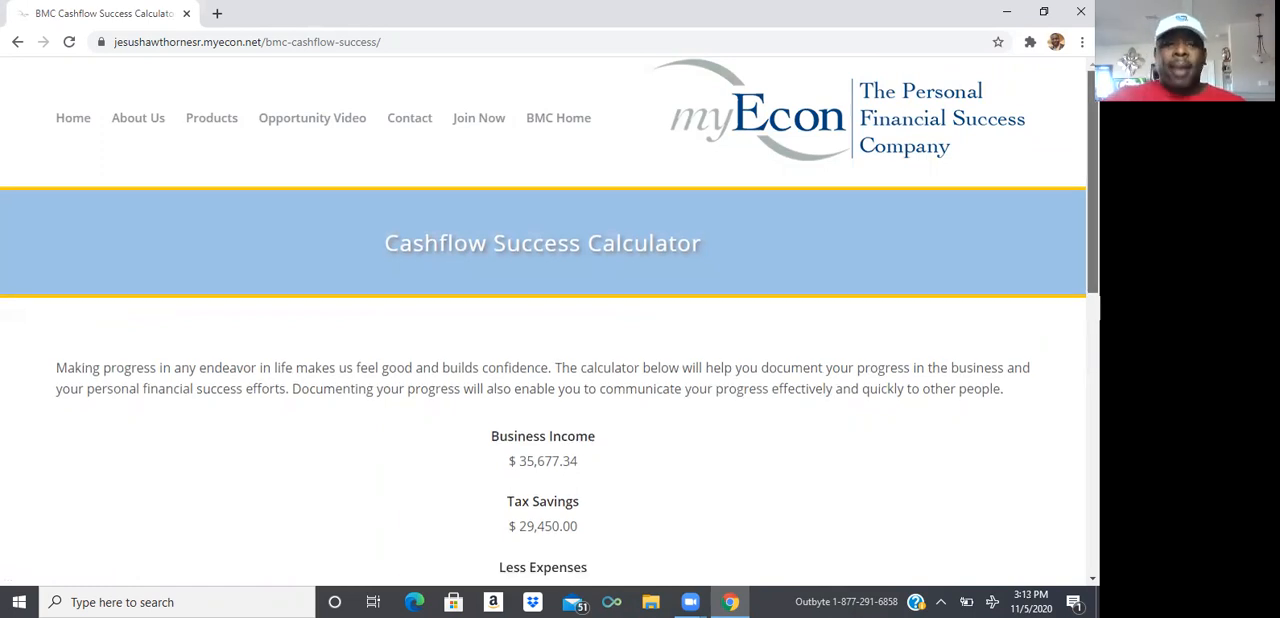
scroll(down, 3)
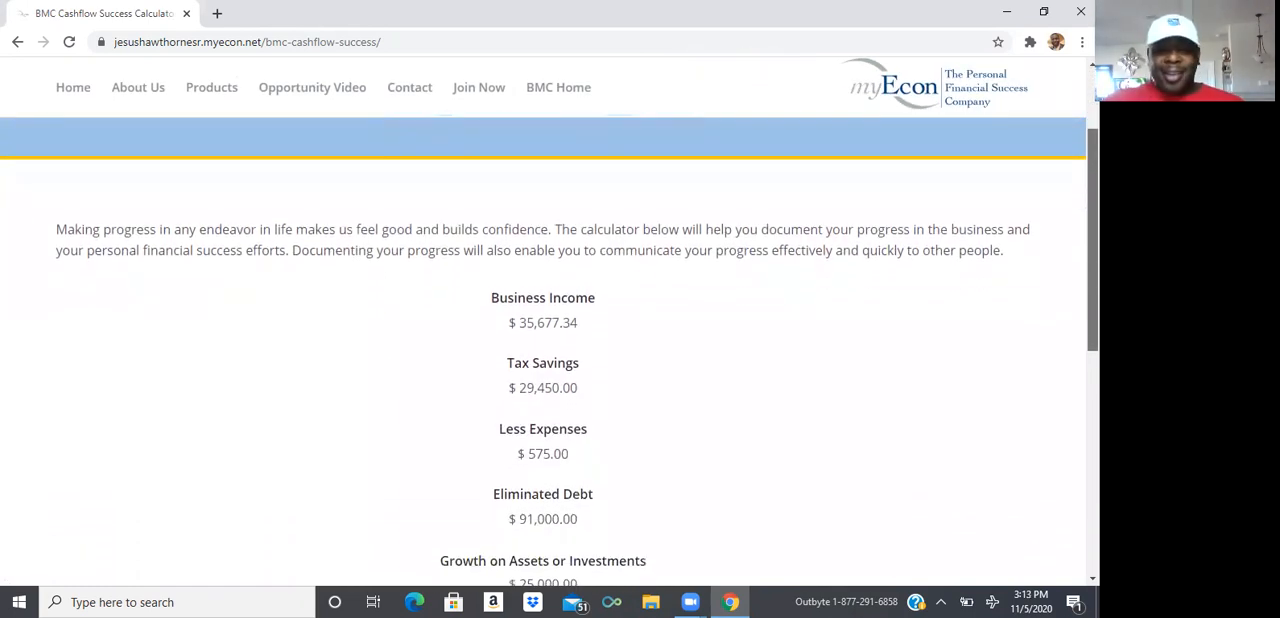
scroll(down, 3)
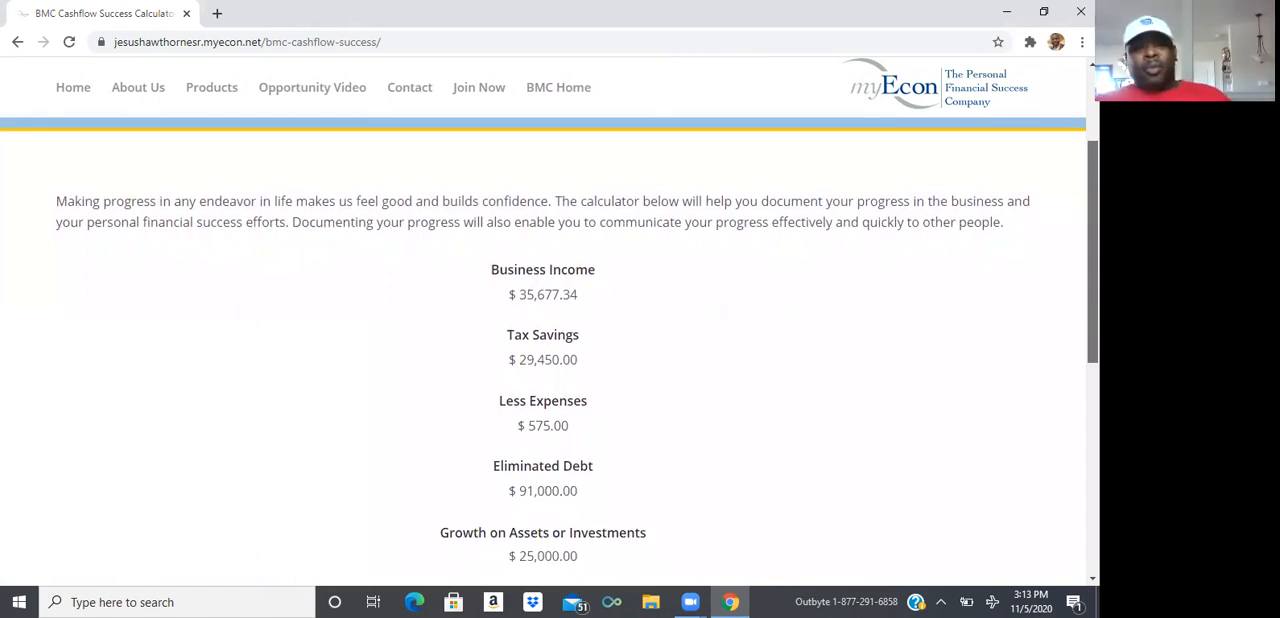
scroll(down, 3)
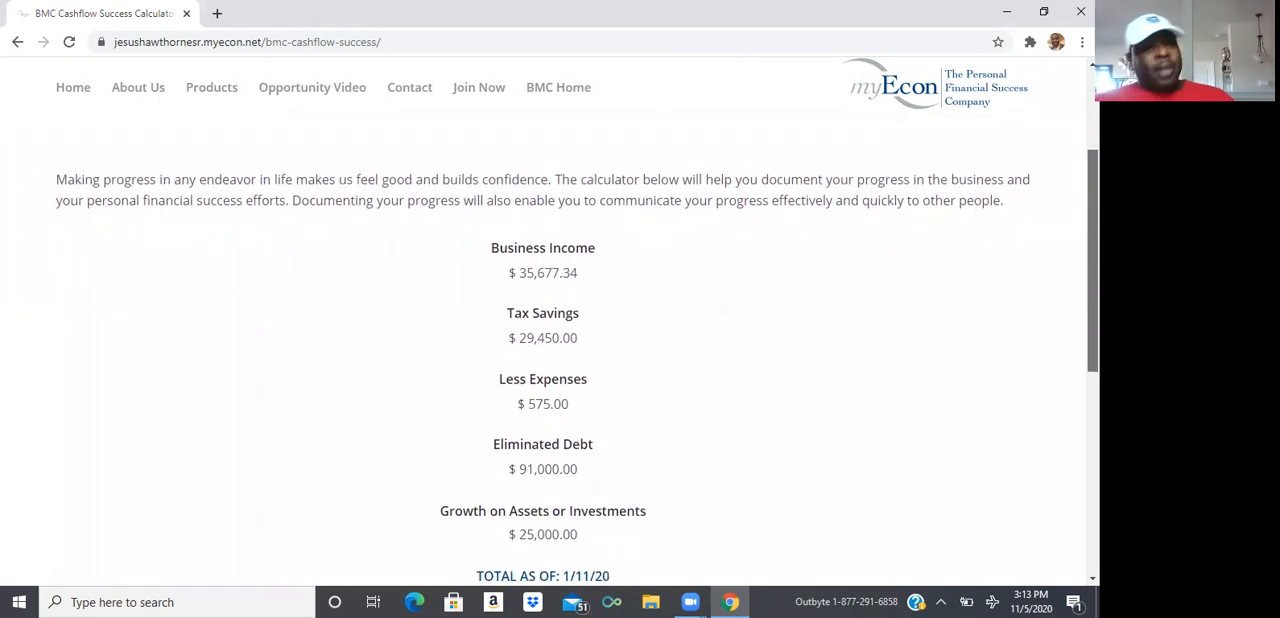
scroll(down, 3)
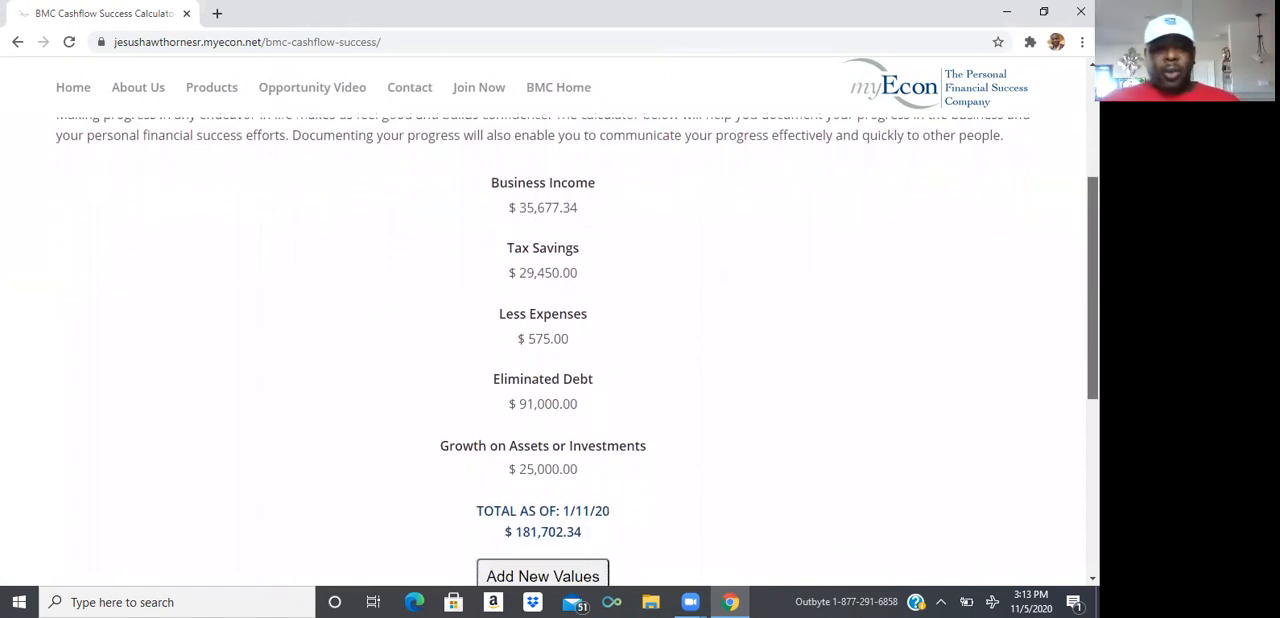
scroll(up, 3)
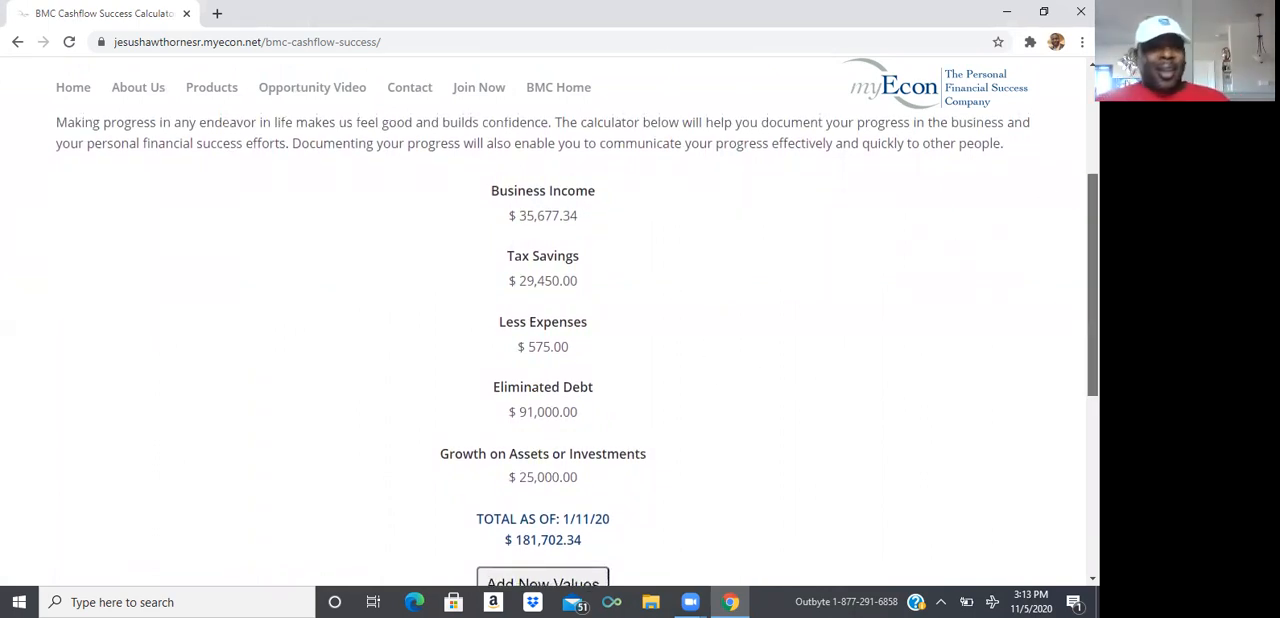
scroll(down, 3)
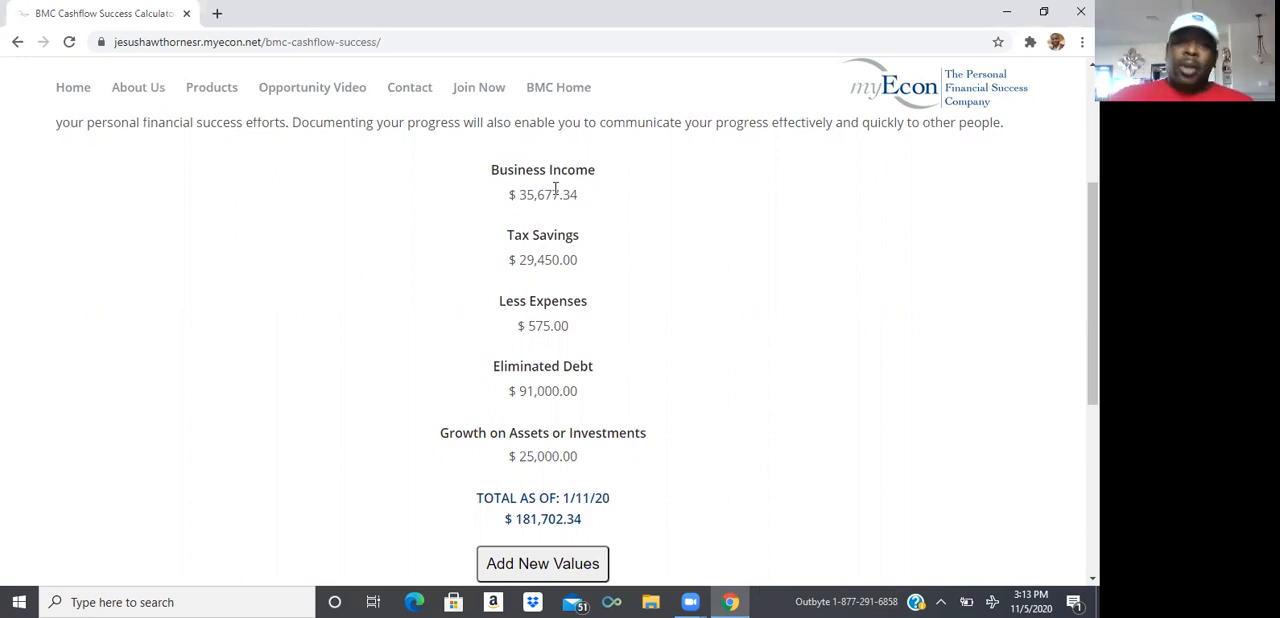
mouse_move(581, 270)
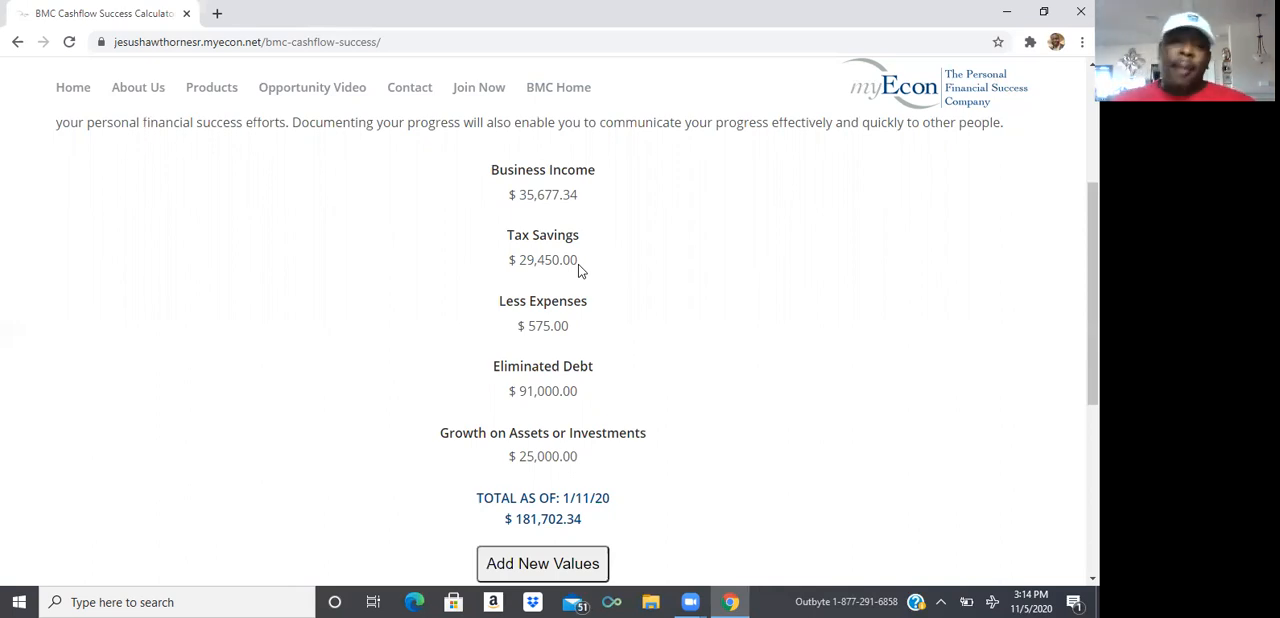
mouse_move(537, 260)
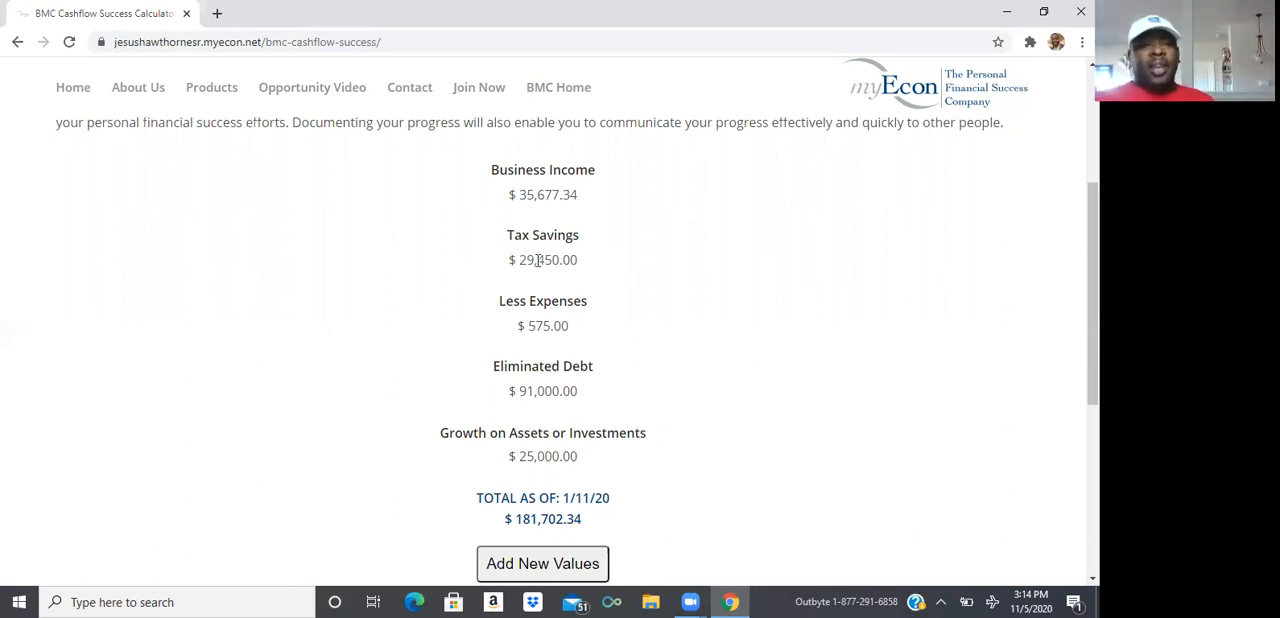
mouse_move(486, 289)
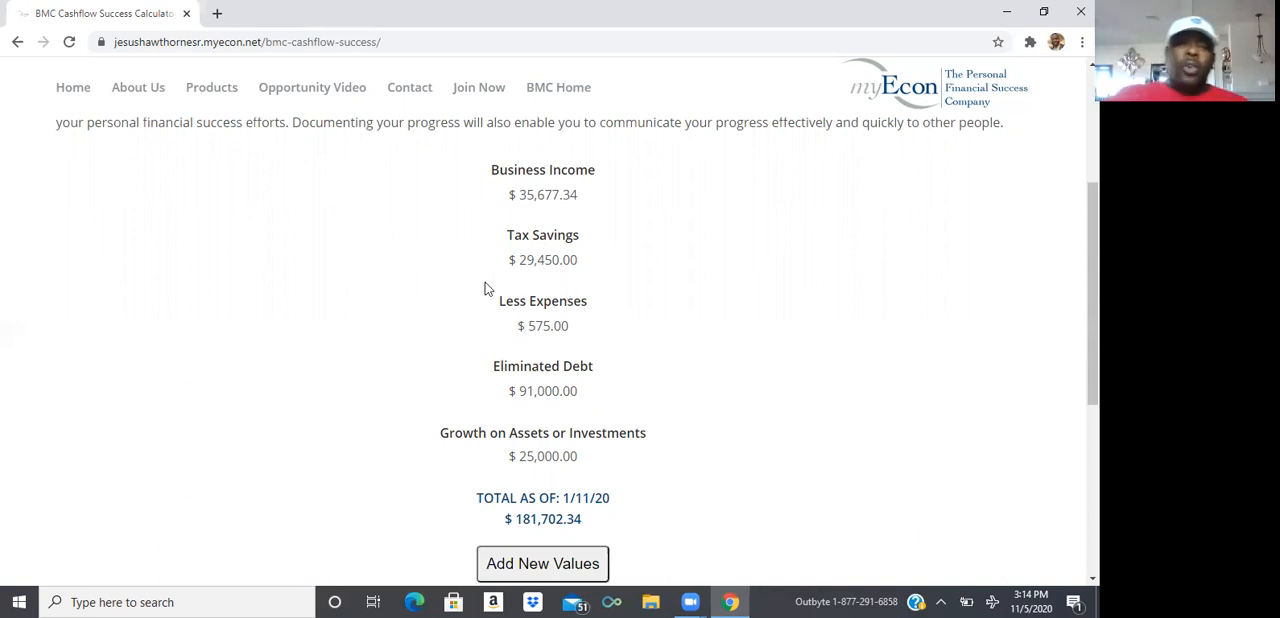
mouse_move(469, 303)
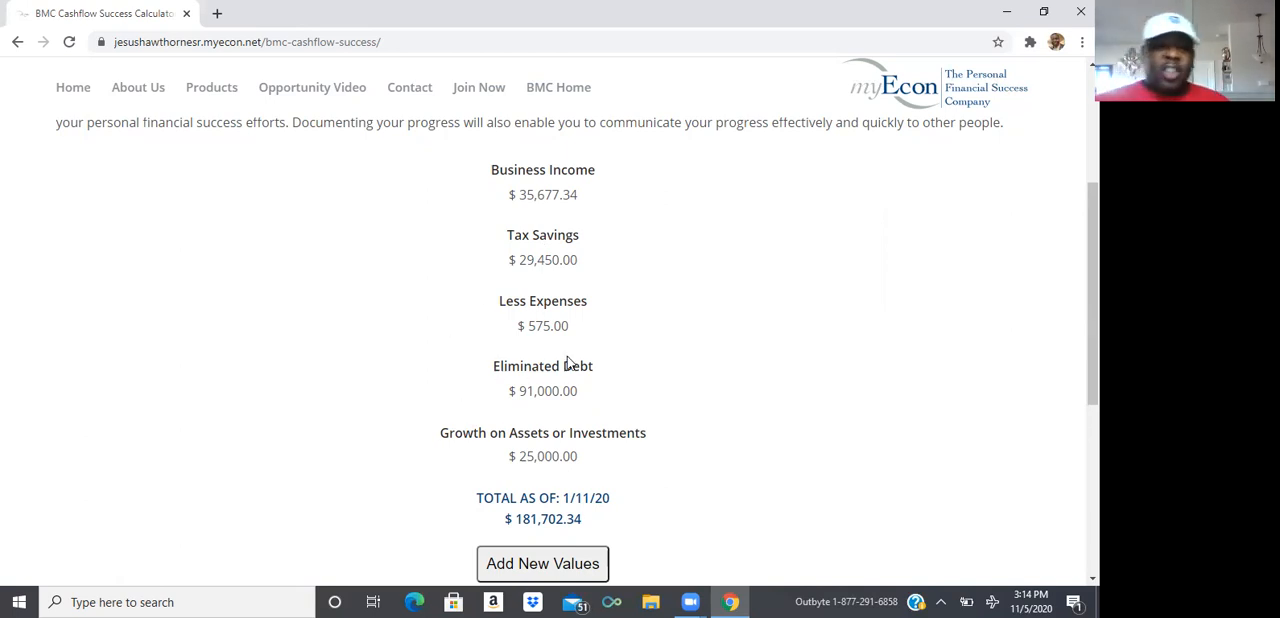
mouse_move(454, 330)
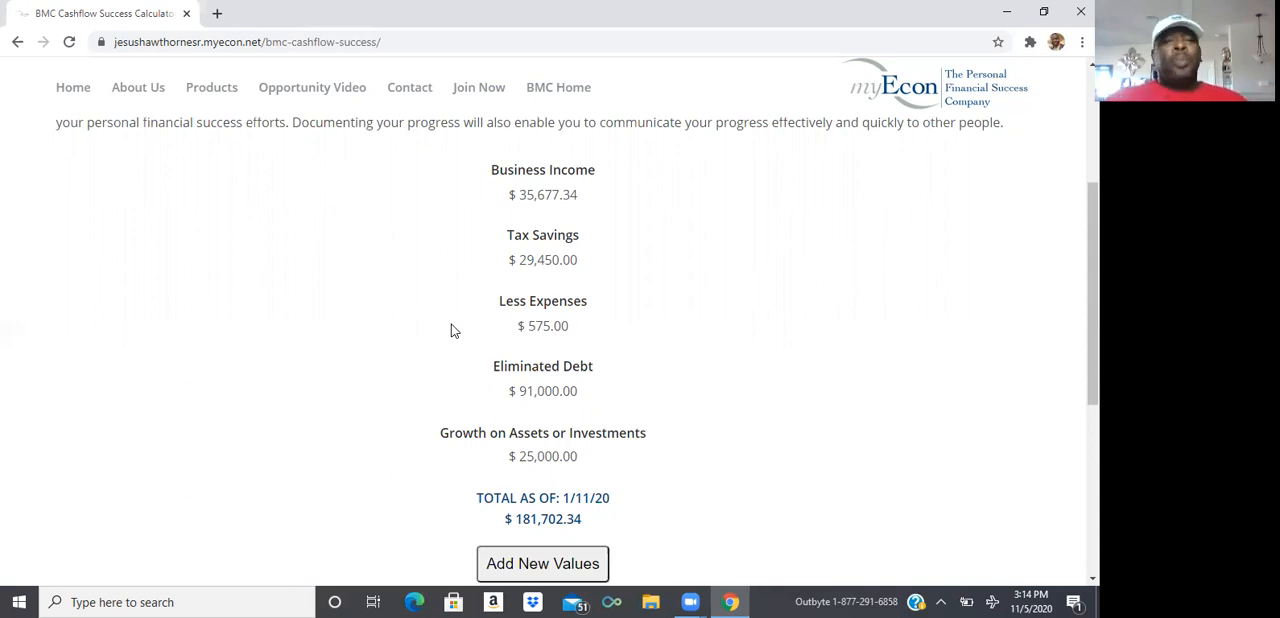
mouse_move(555, 417)
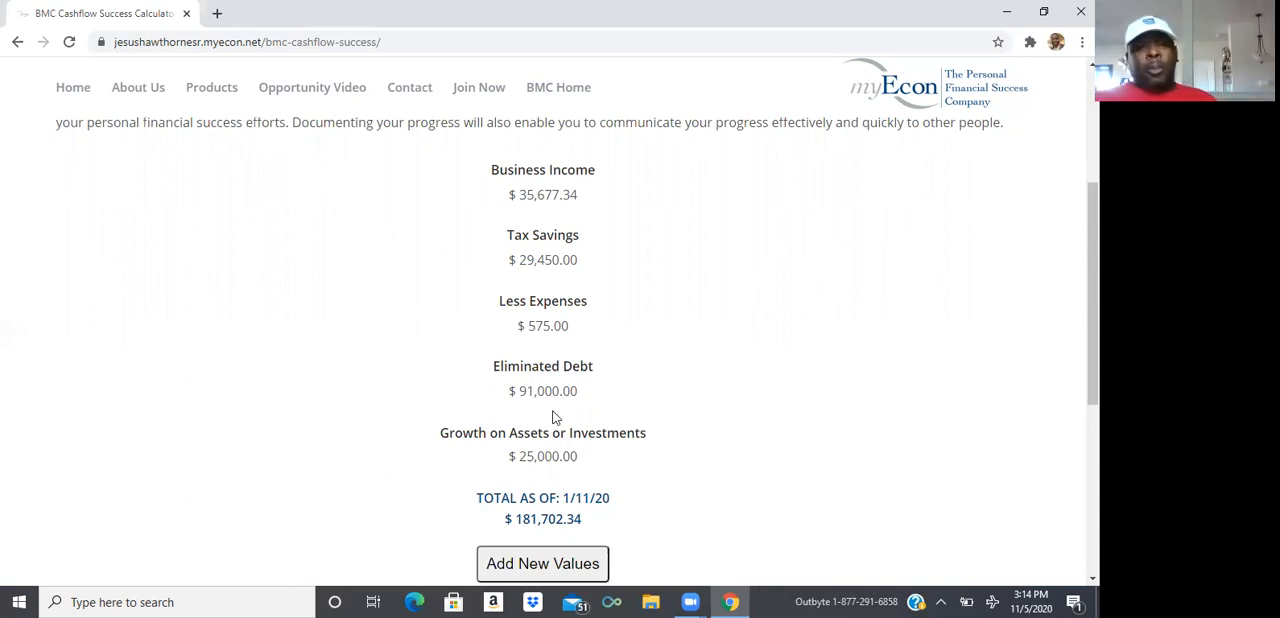
mouse_move(478, 432)
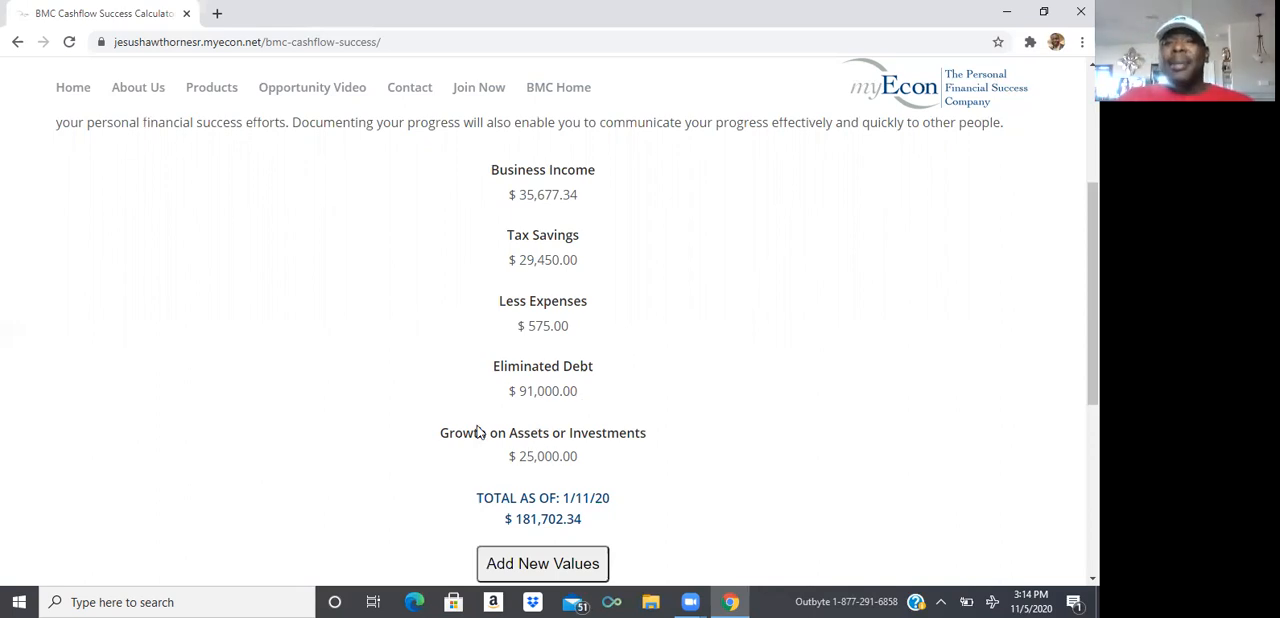
mouse_move(510, 211)
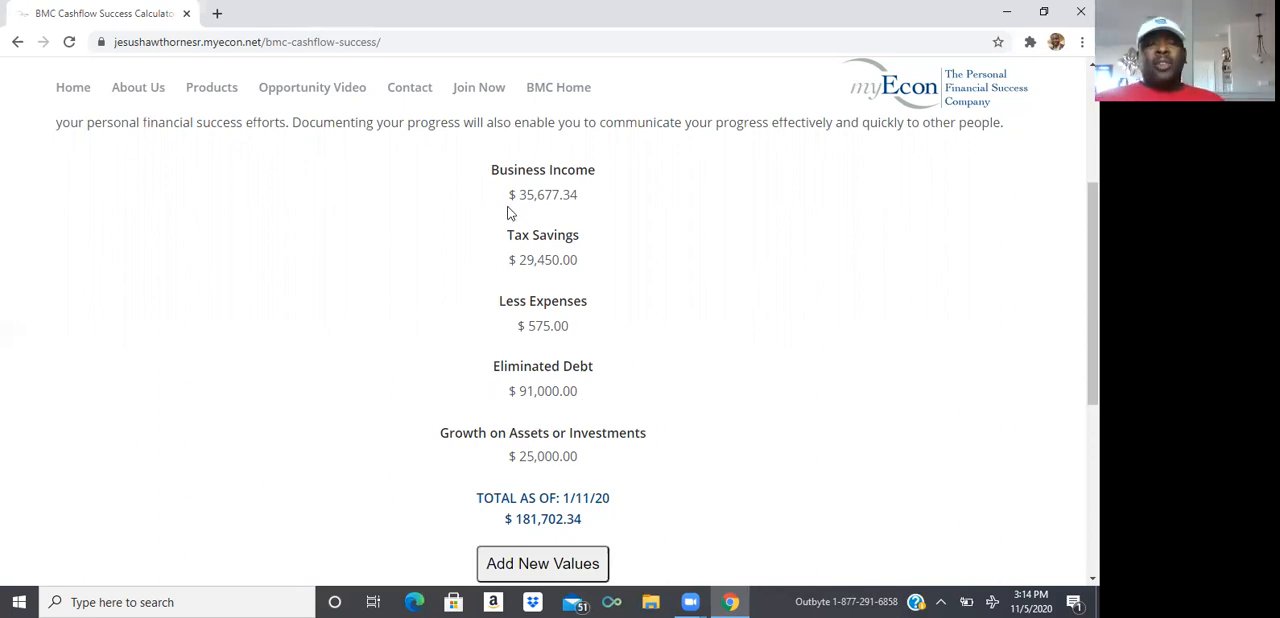
mouse_move(510, 148)
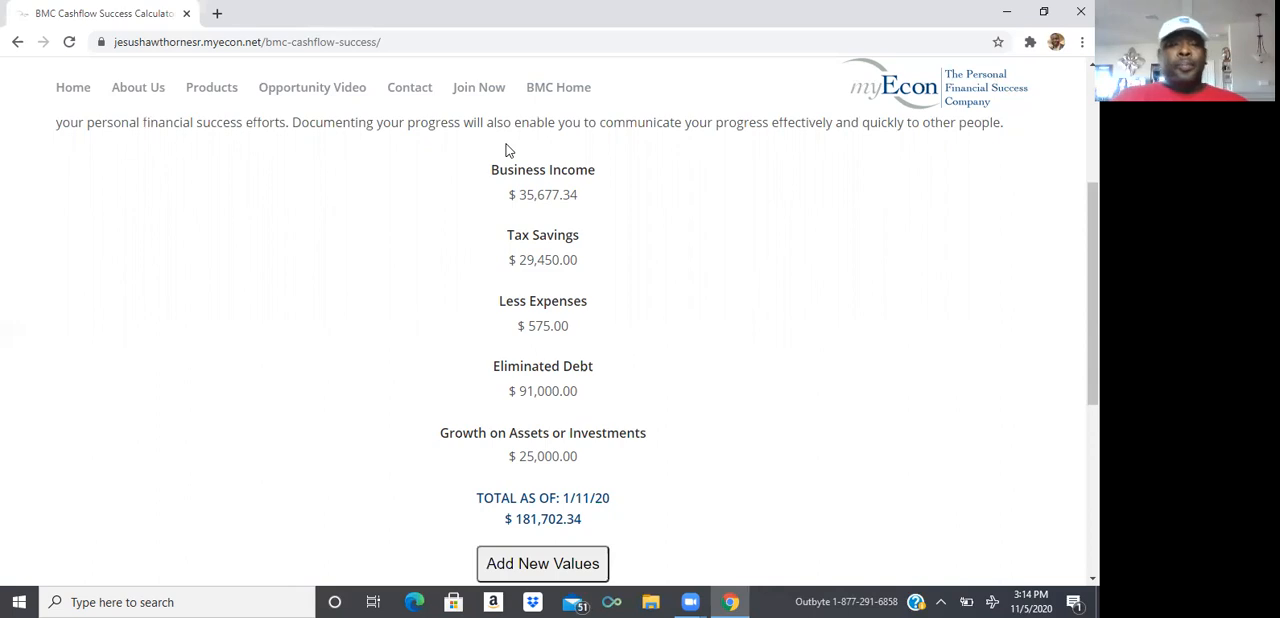
mouse_move(514, 279)
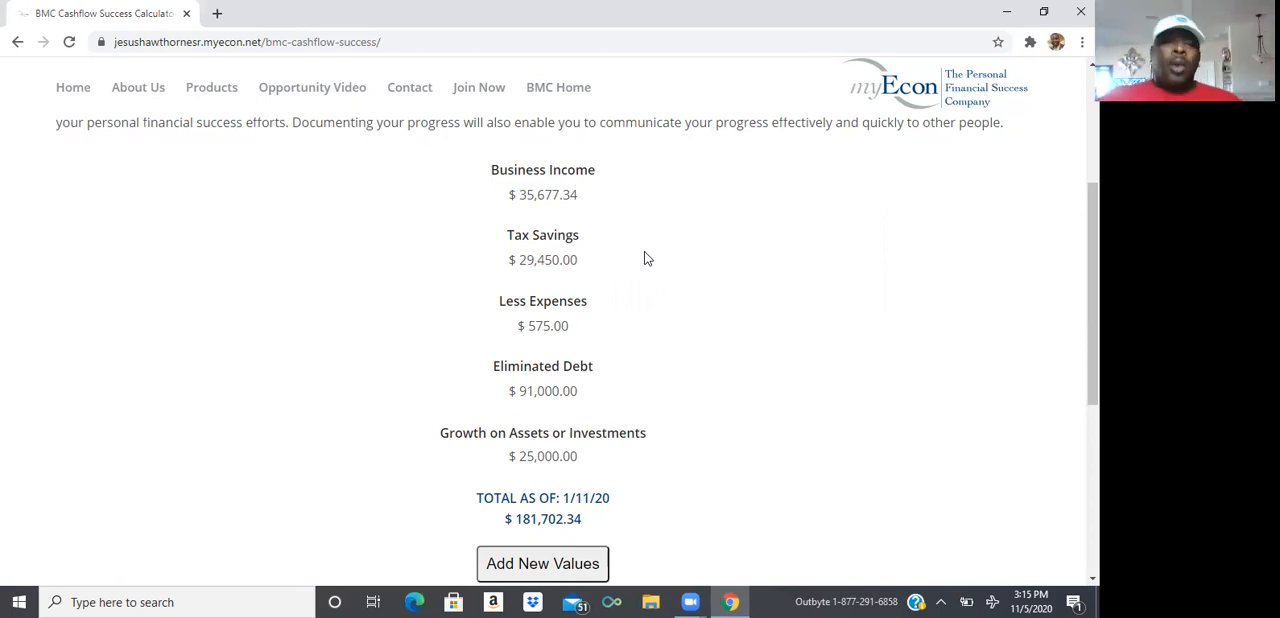
mouse_move(520, 449)
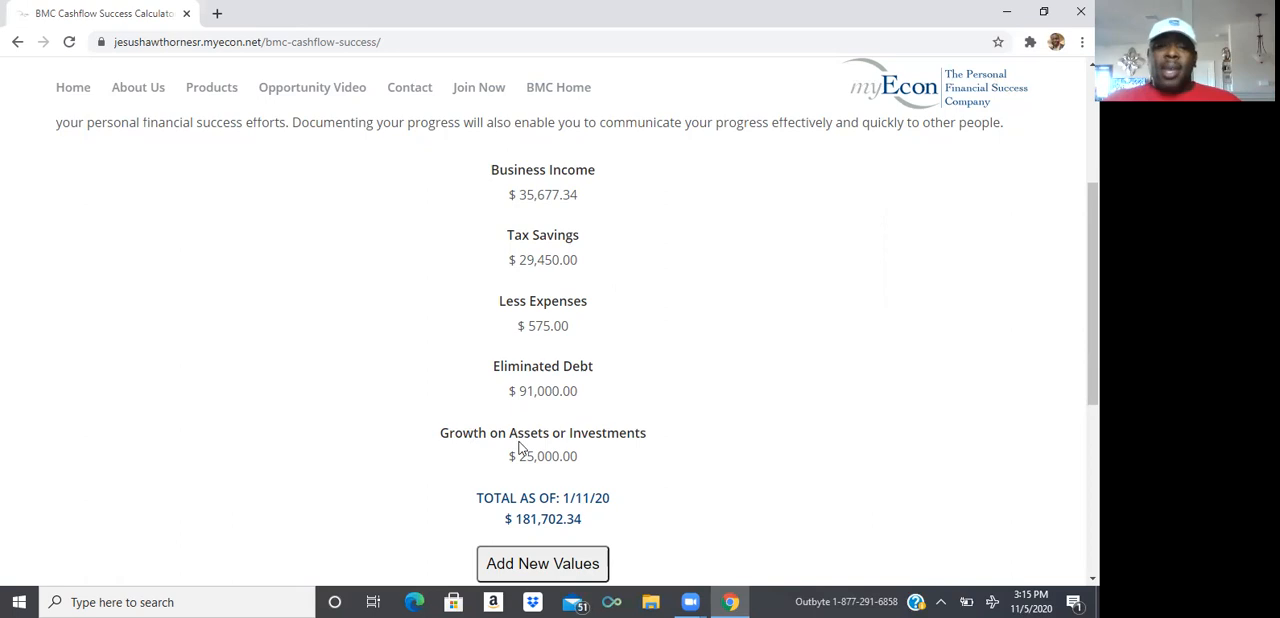
mouse_move(526, 345)
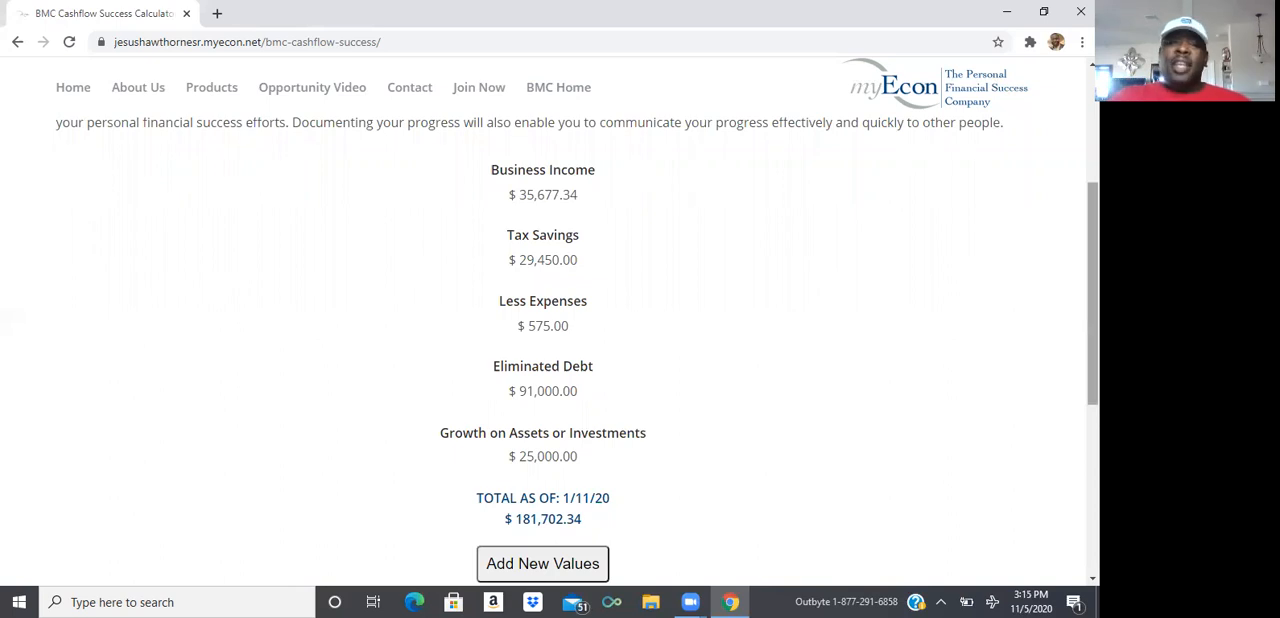
scroll(down, 3)
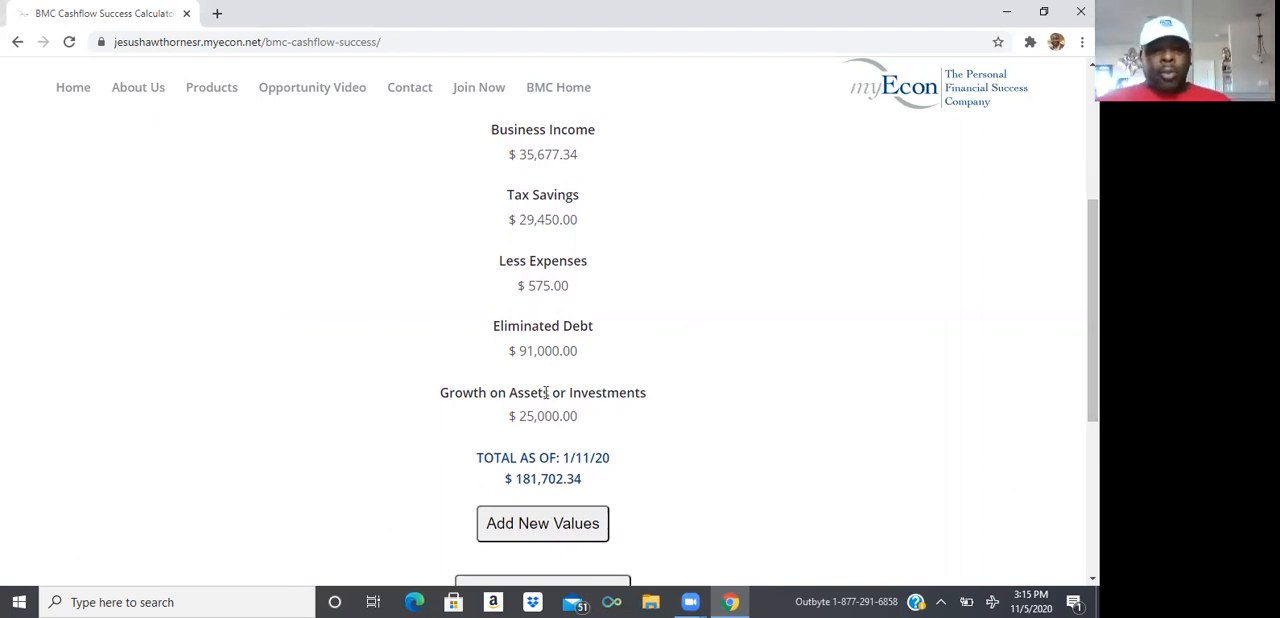
mouse_move(599, 482)
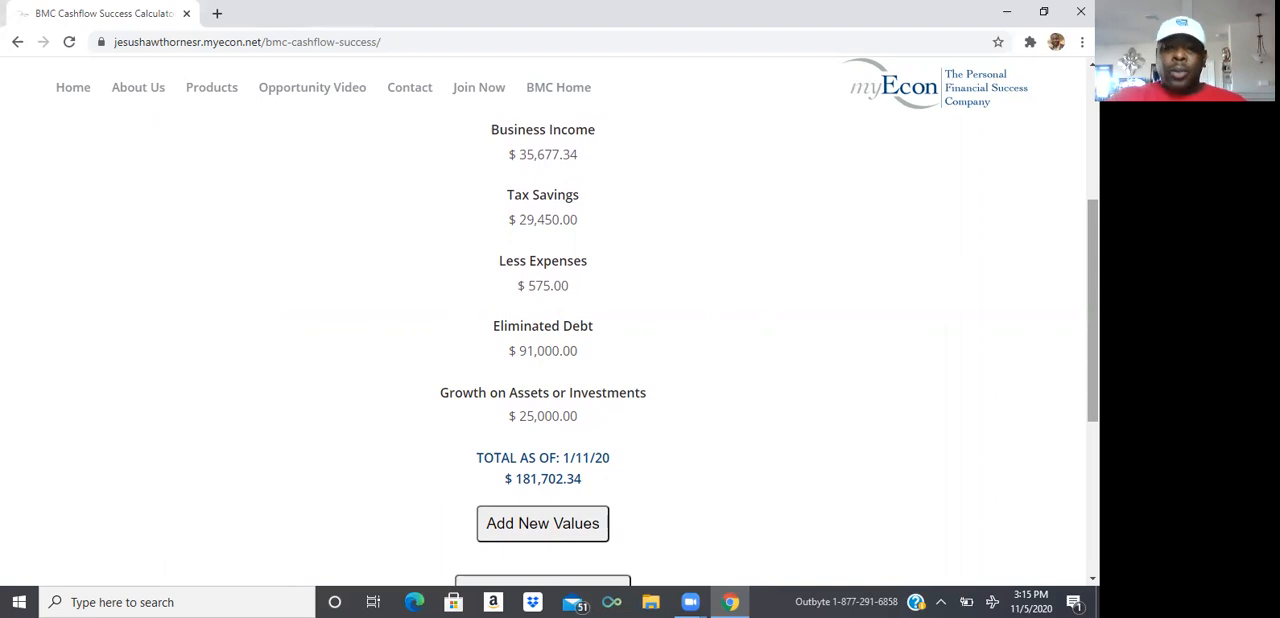
scroll(down, 3)
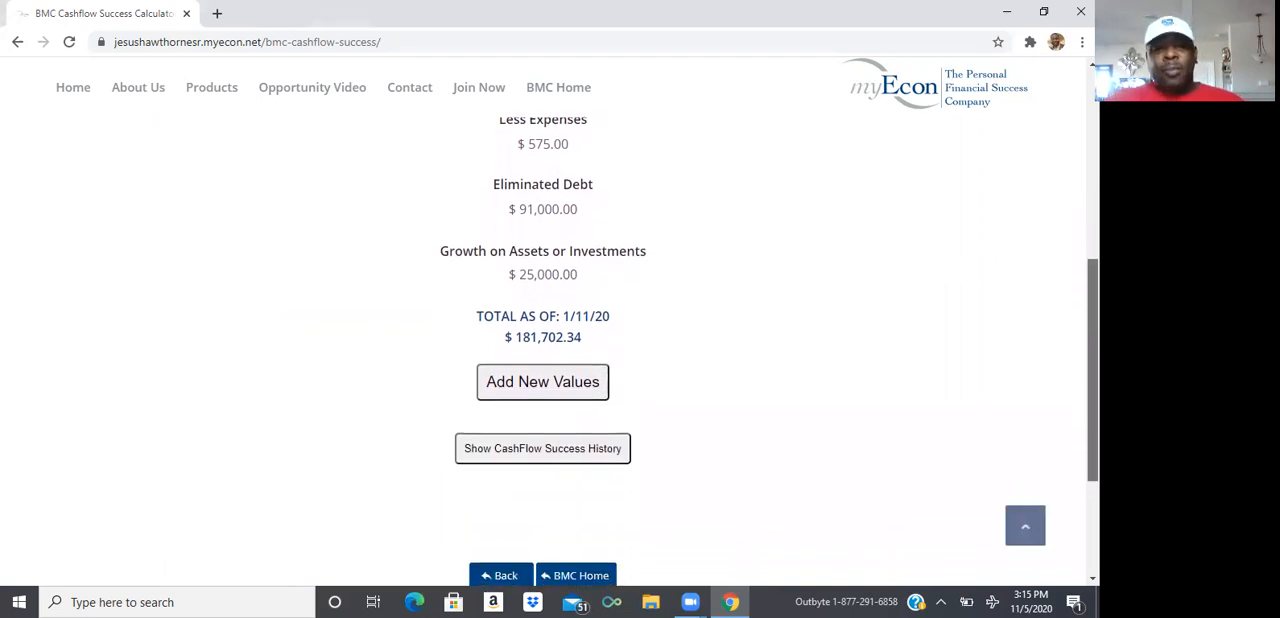
scroll(down, 3)
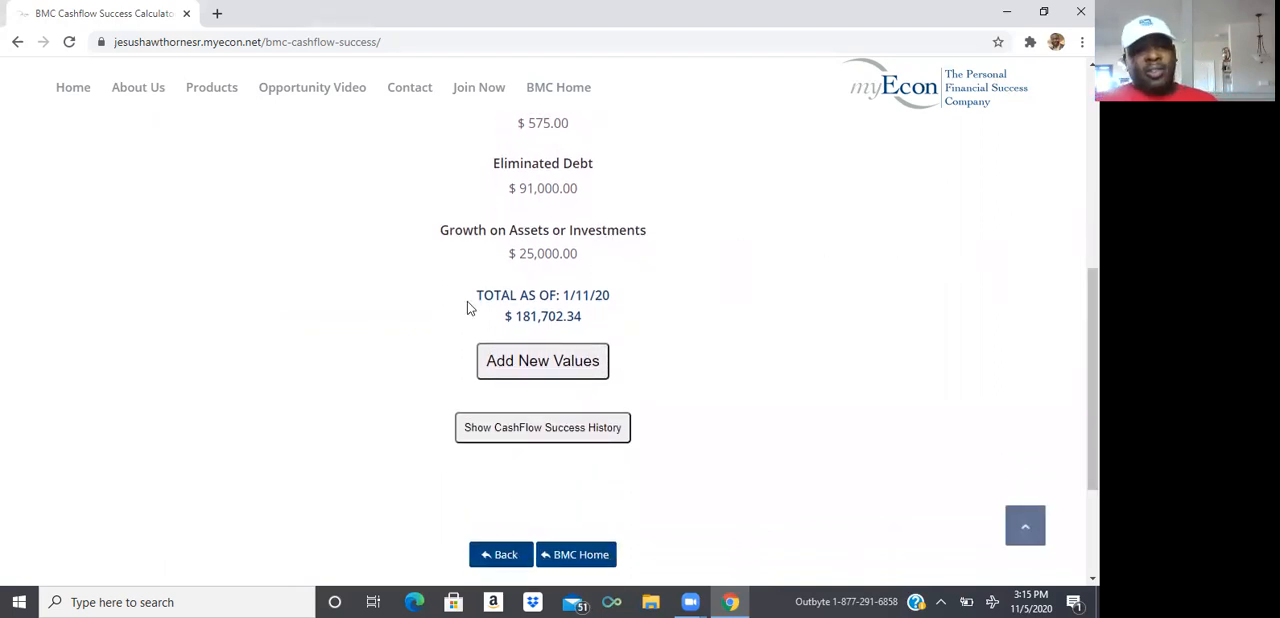
mouse_move(715, 411)
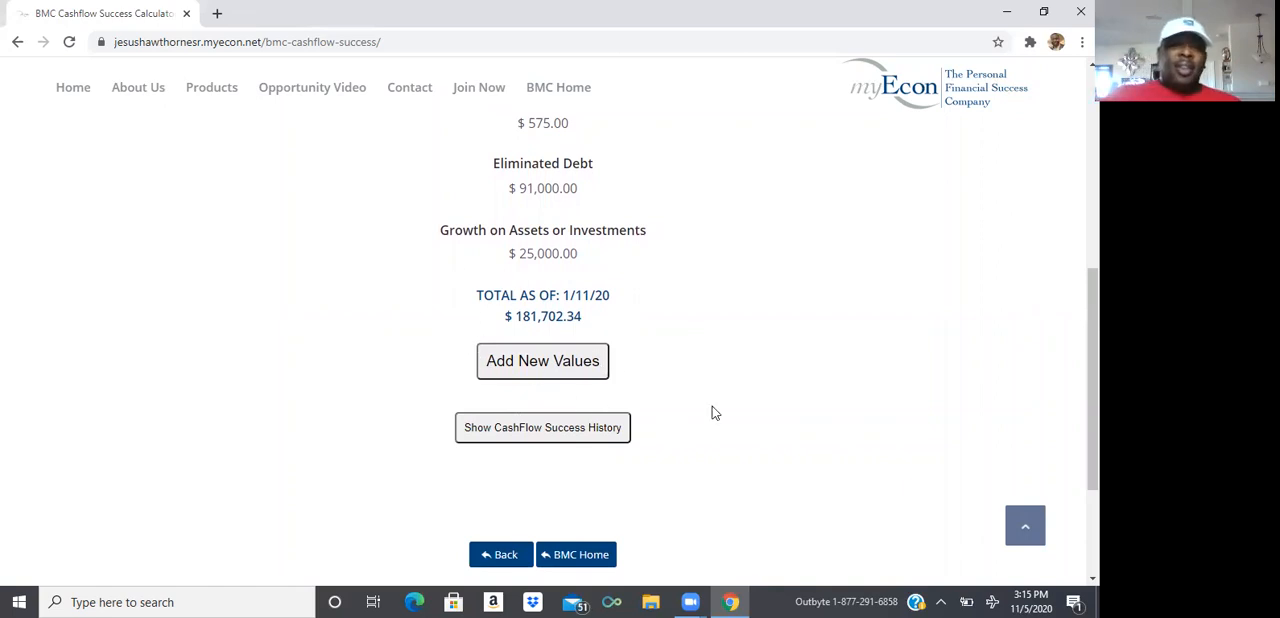
mouse_move(738, 394)
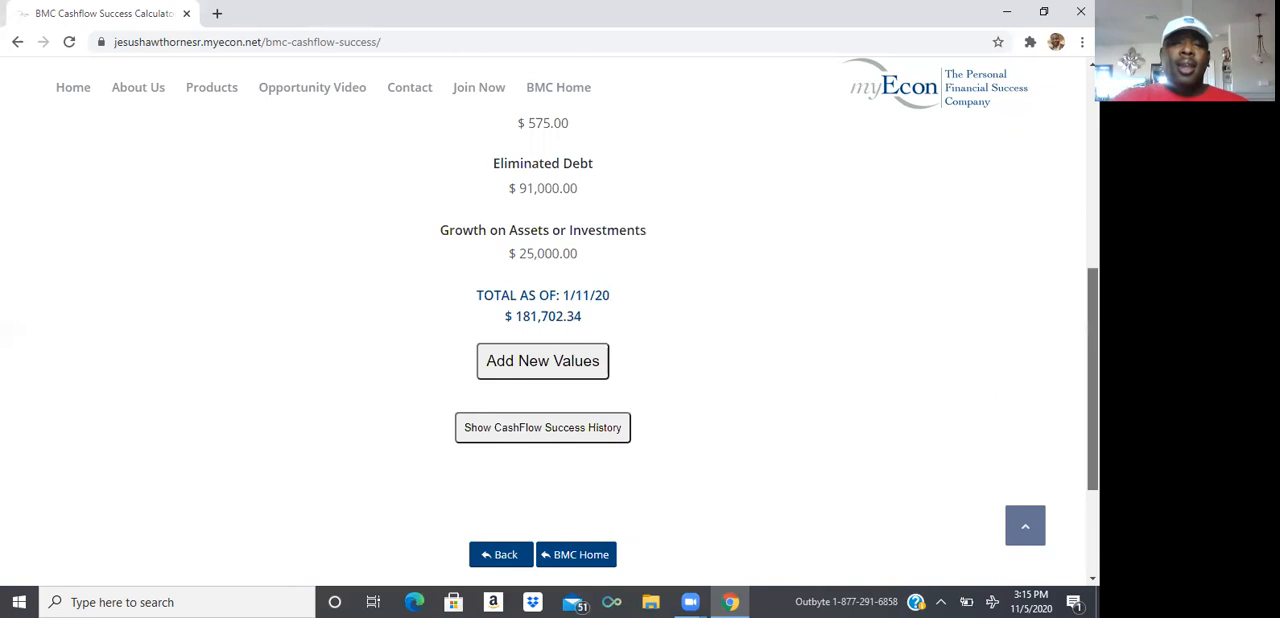
scroll(up, 3)
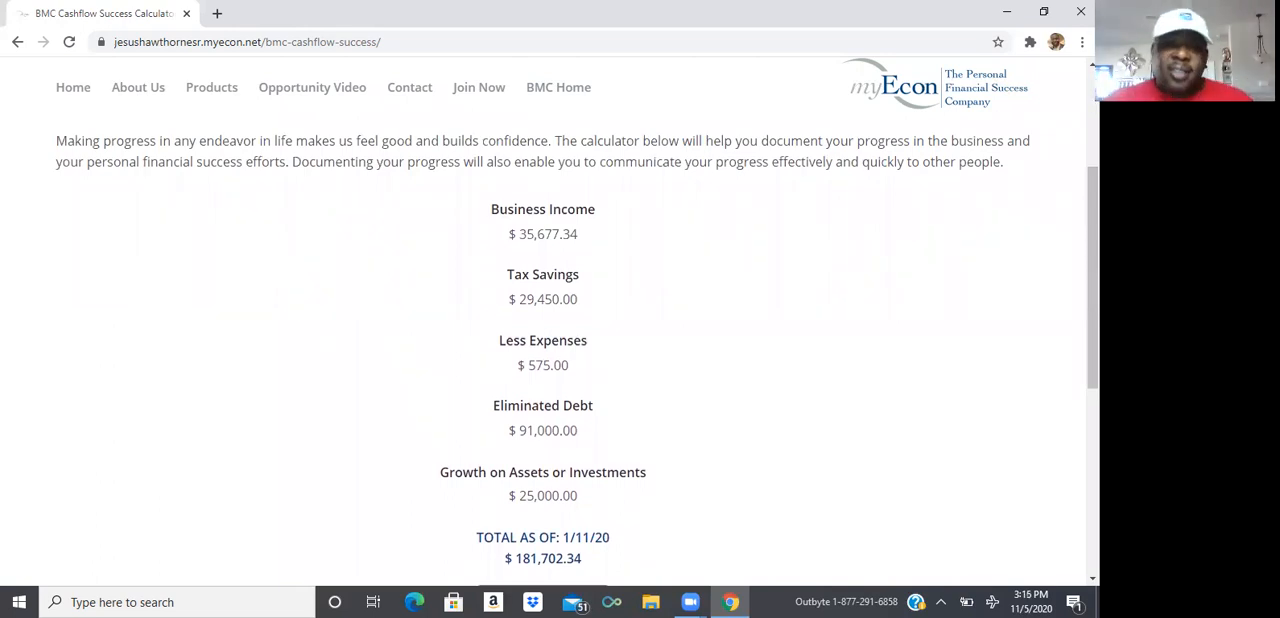
mouse_move(547, 145)
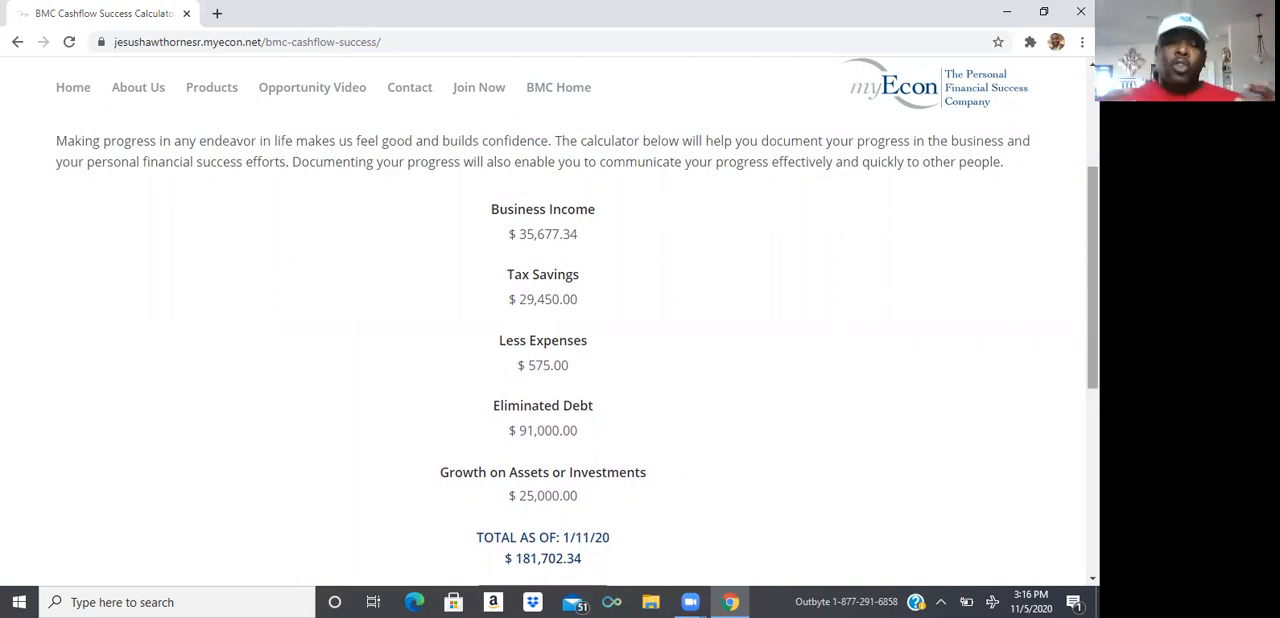
scroll(down, 3)
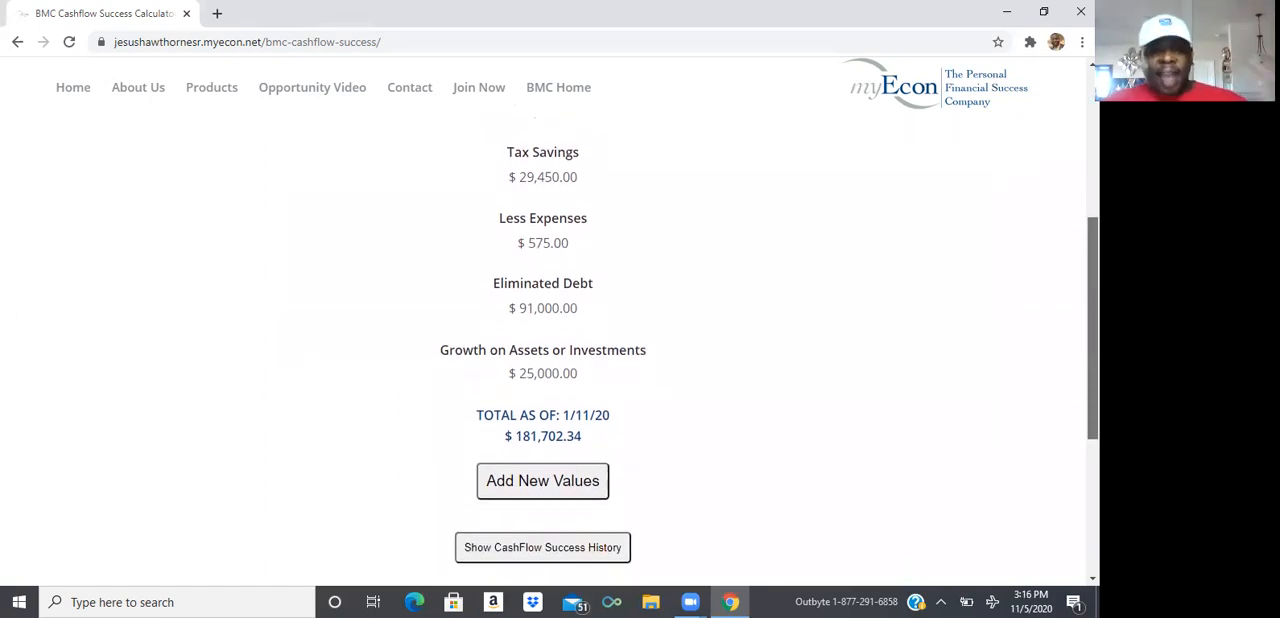
scroll(down, 3)
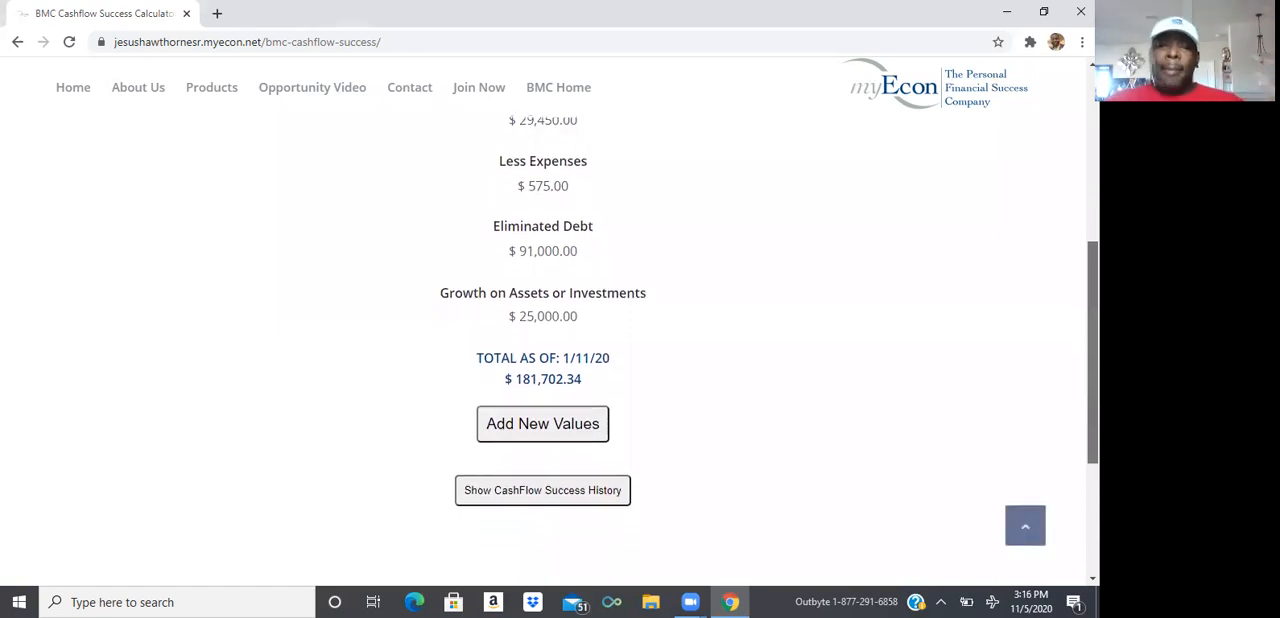
scroll(down, 3)
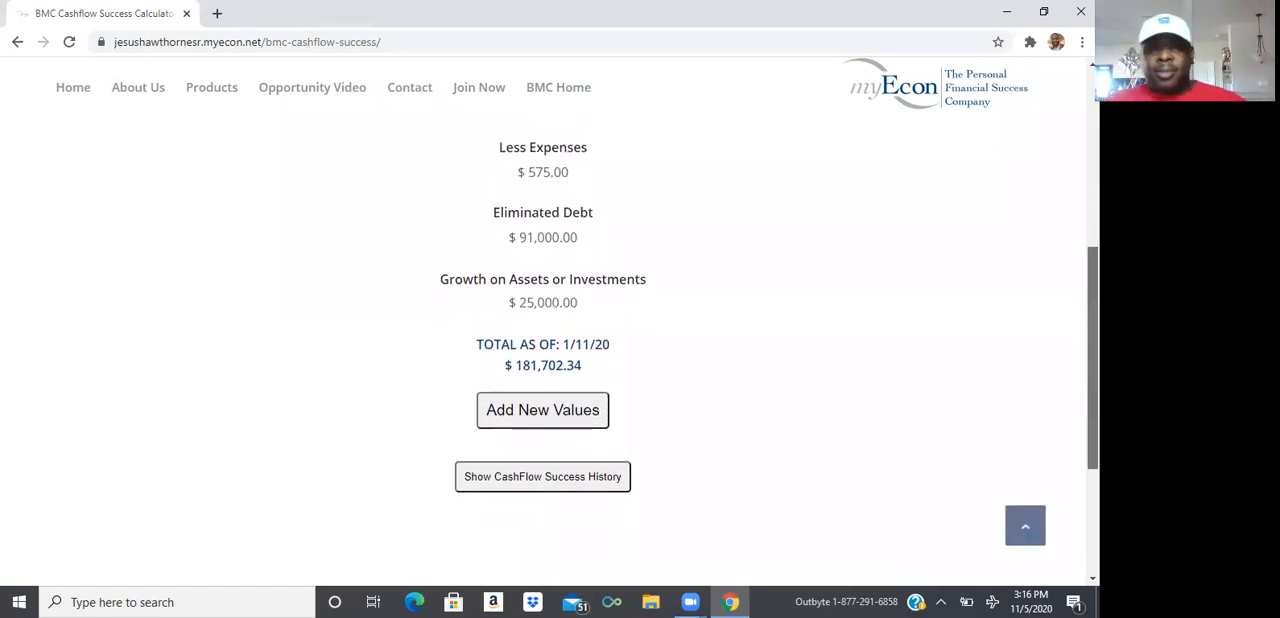
scroll(down, 3)
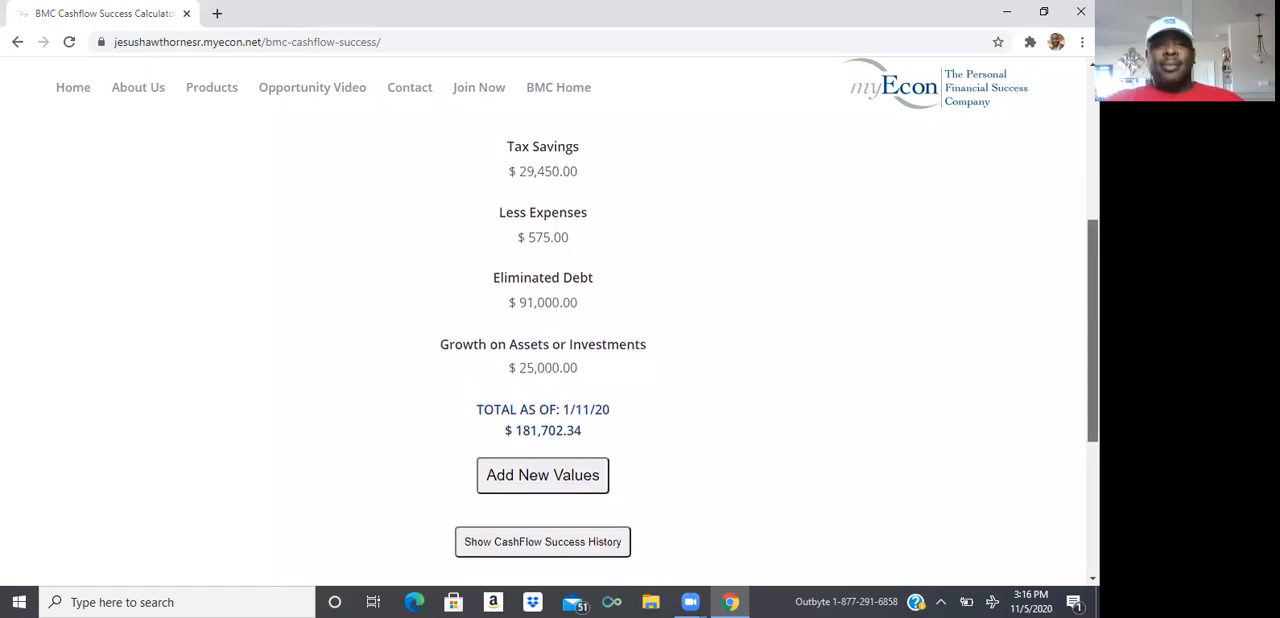
scroll(up, 3)
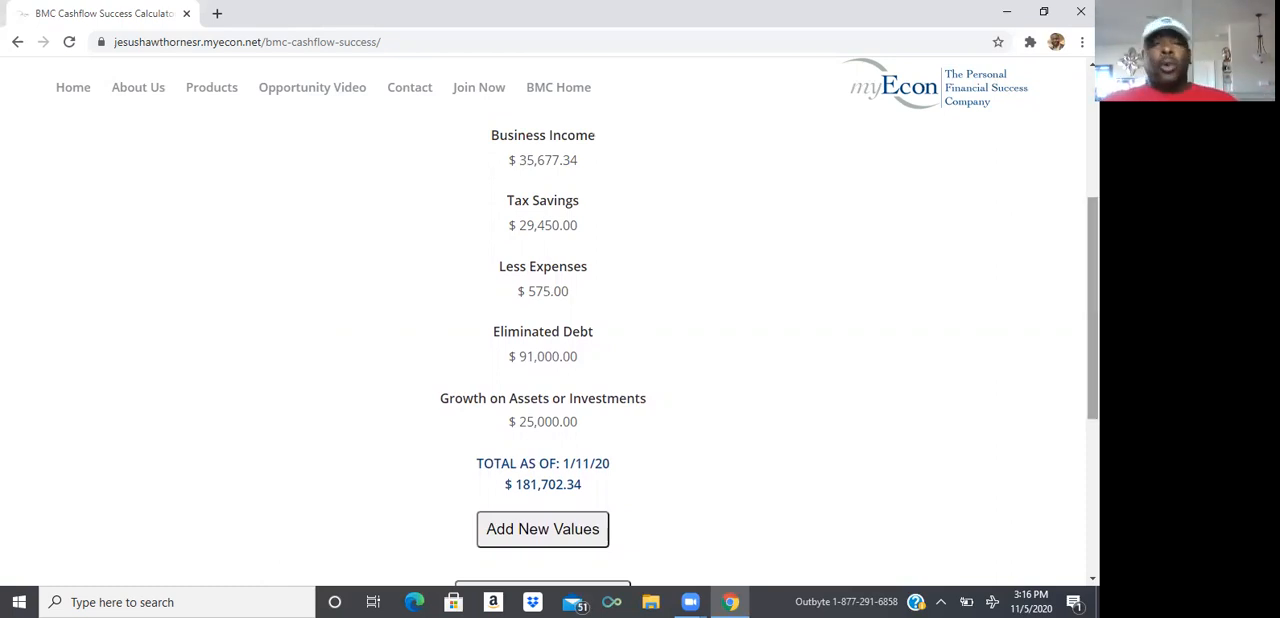
scroll(up, 3)
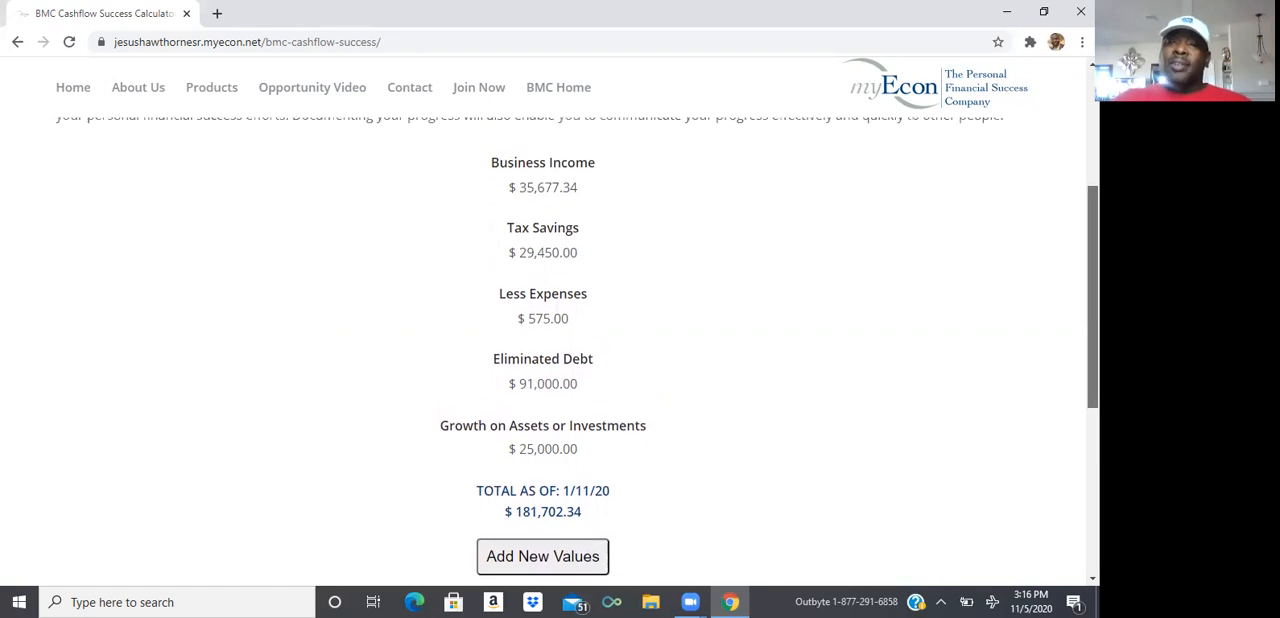
scroll(up, 3)
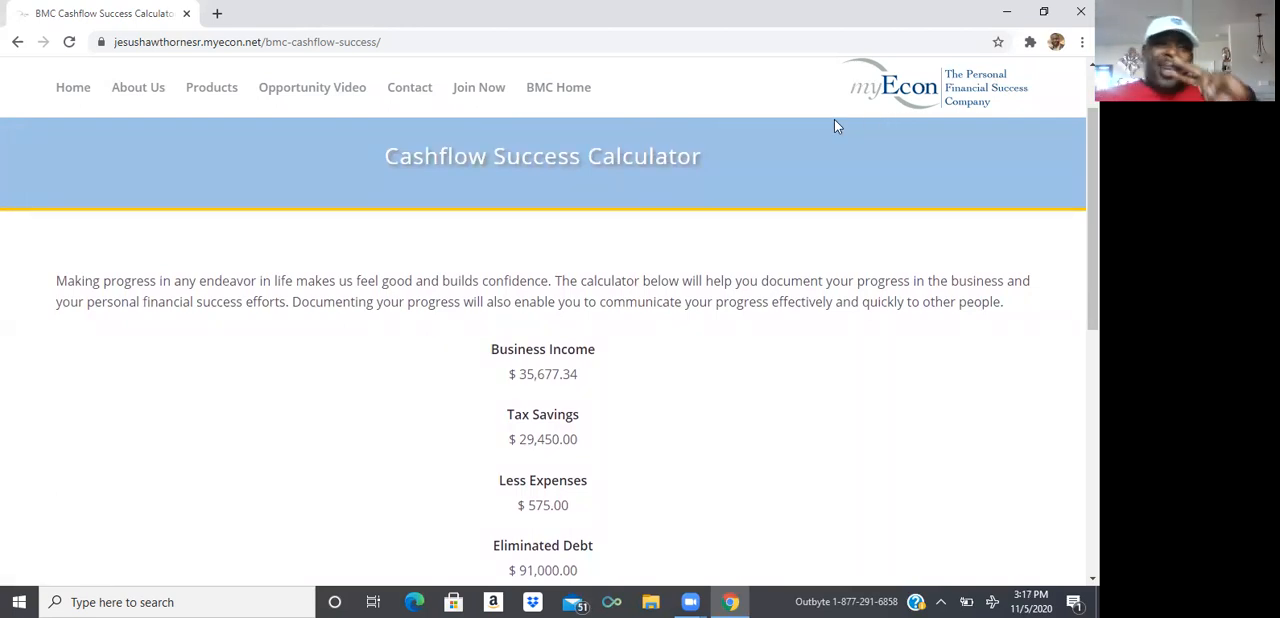
mouse_move(694, 36)
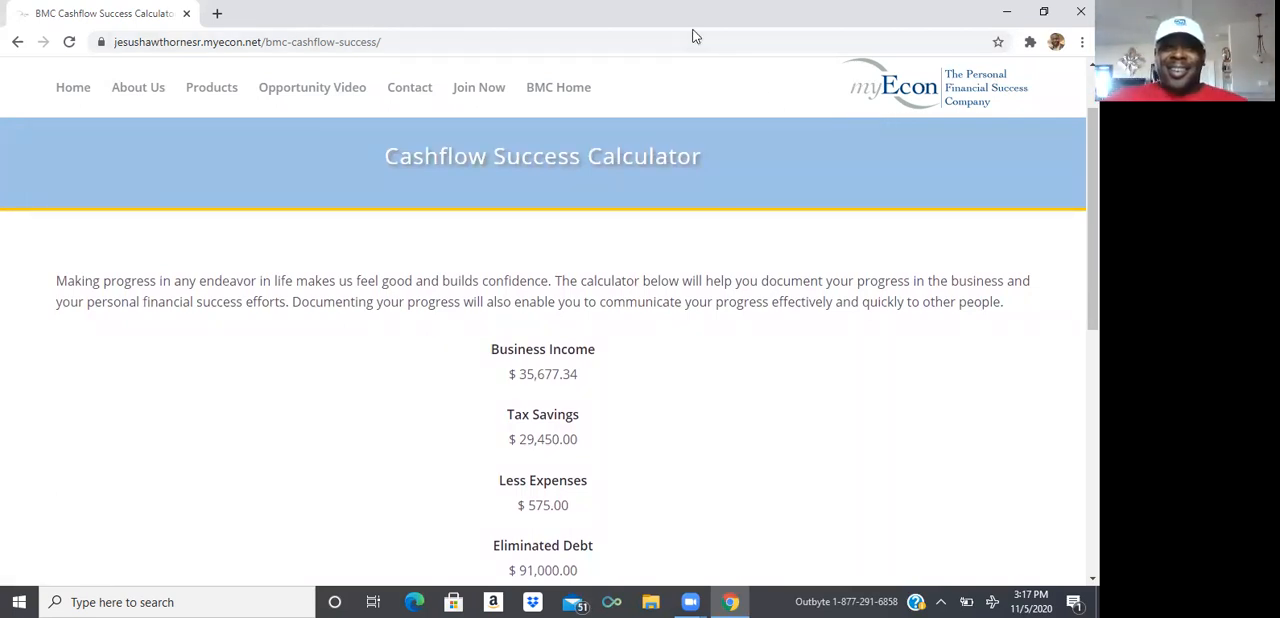